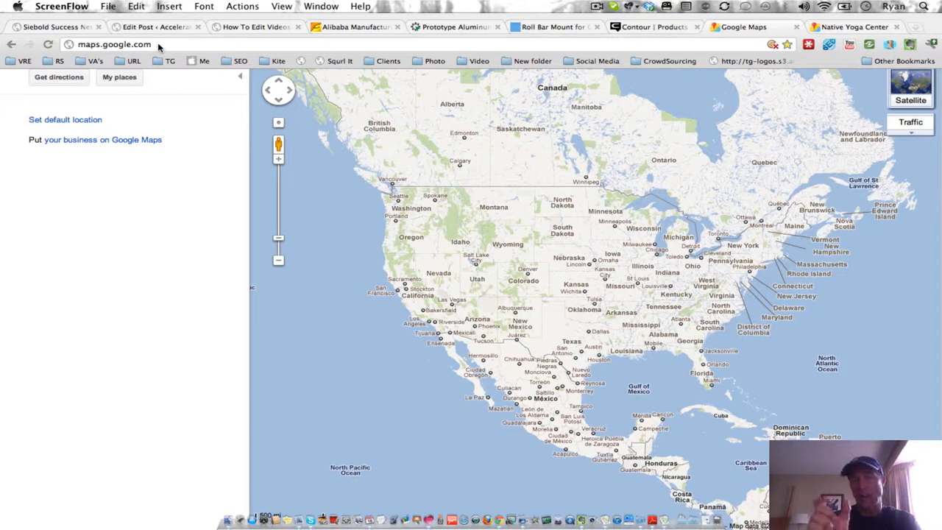
Search Maps for 'native yoga center' and choose the Native Yoga Center, Juno Beach suggestion
left_click(115, 44)
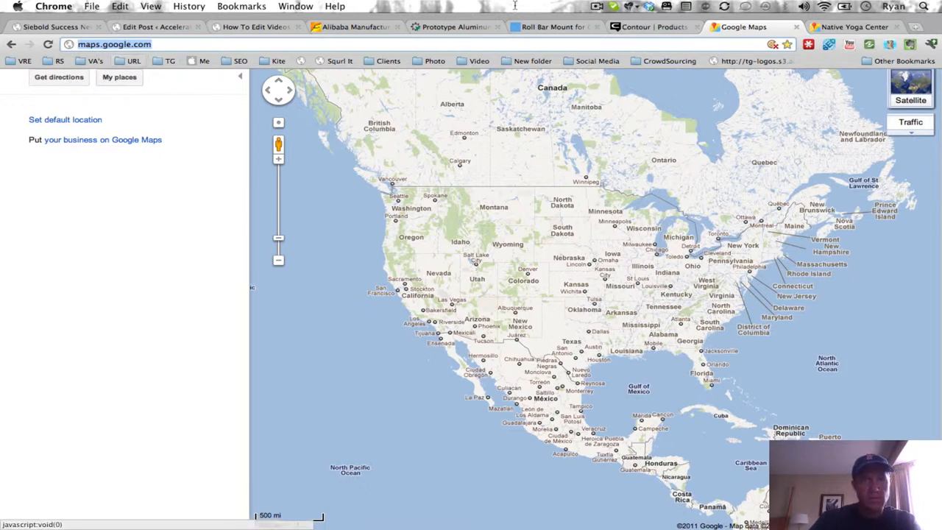
left_click(597, 6)
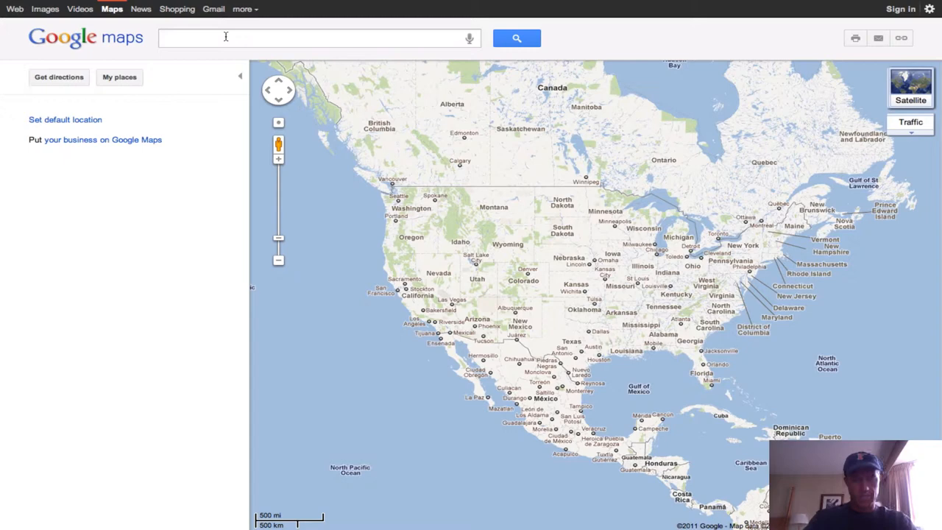
type("native yoga center")
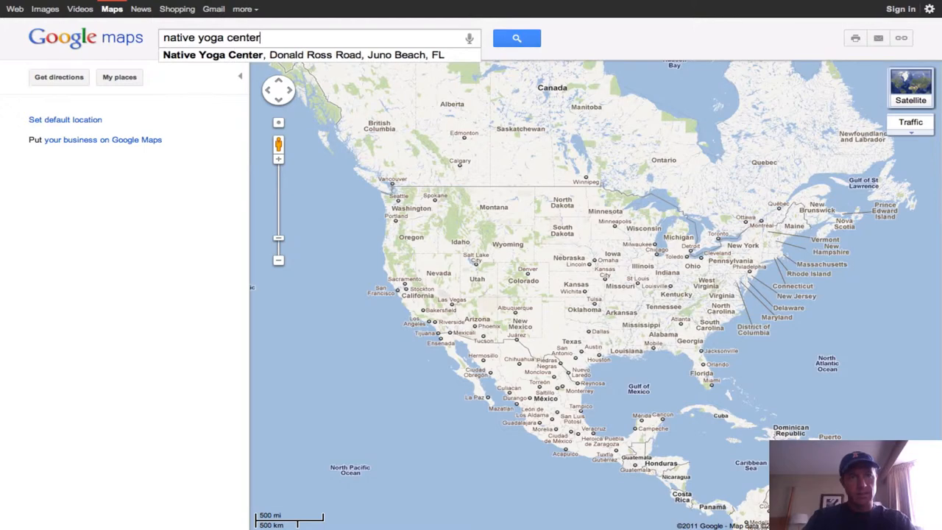
left_click(516, 38)
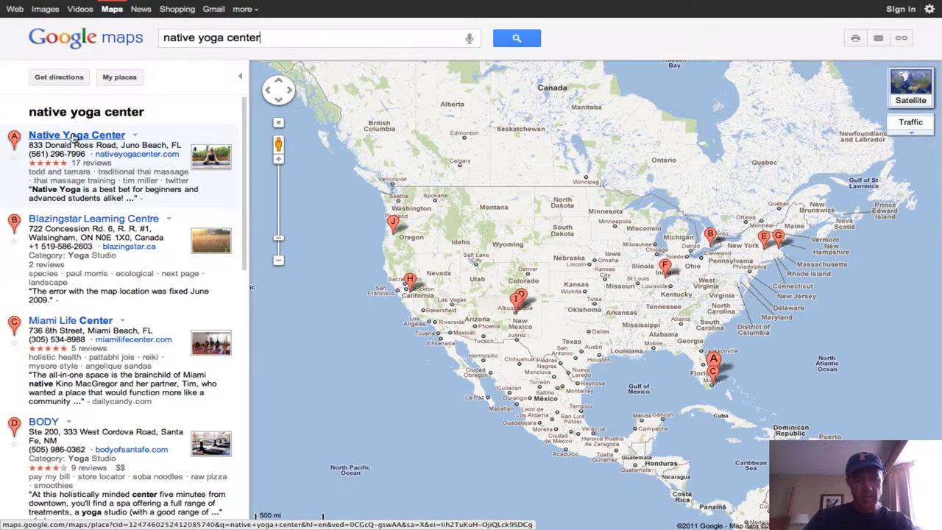
Open the Native Yoga Center result in its own tab and switch to that place page
right_click(76, 134)
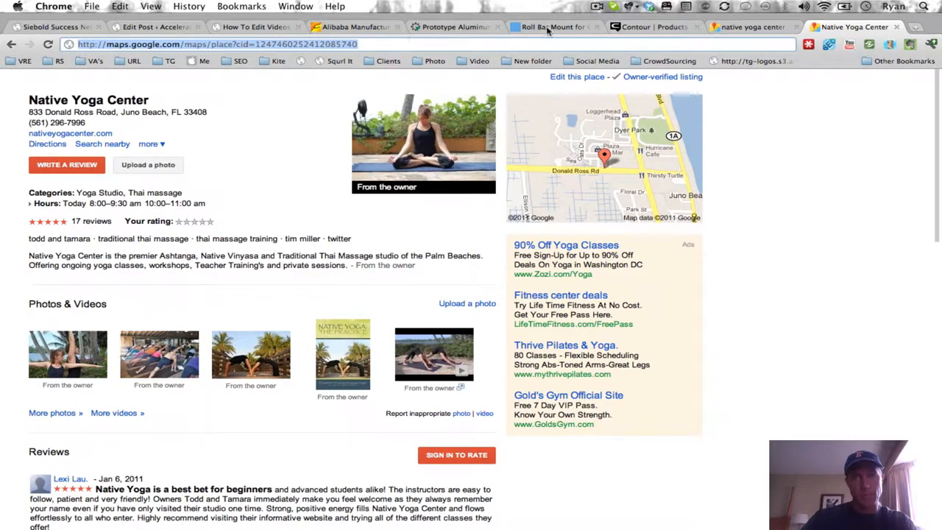
left_click(751, 26)
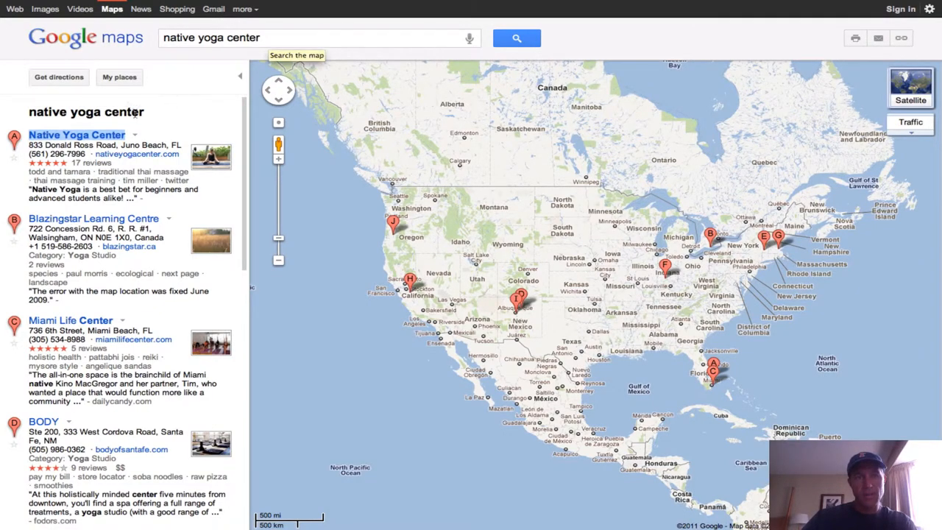
right_click(76, 136)
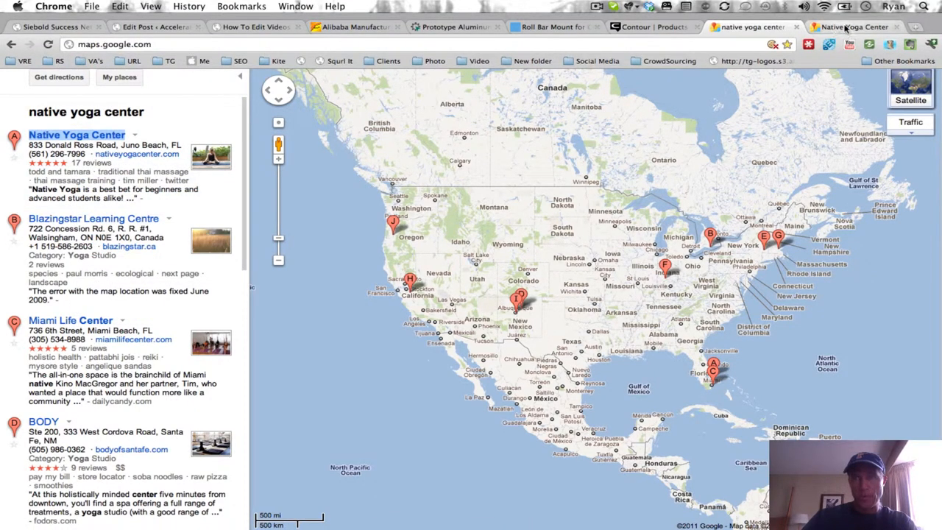
left_click(76, 134)
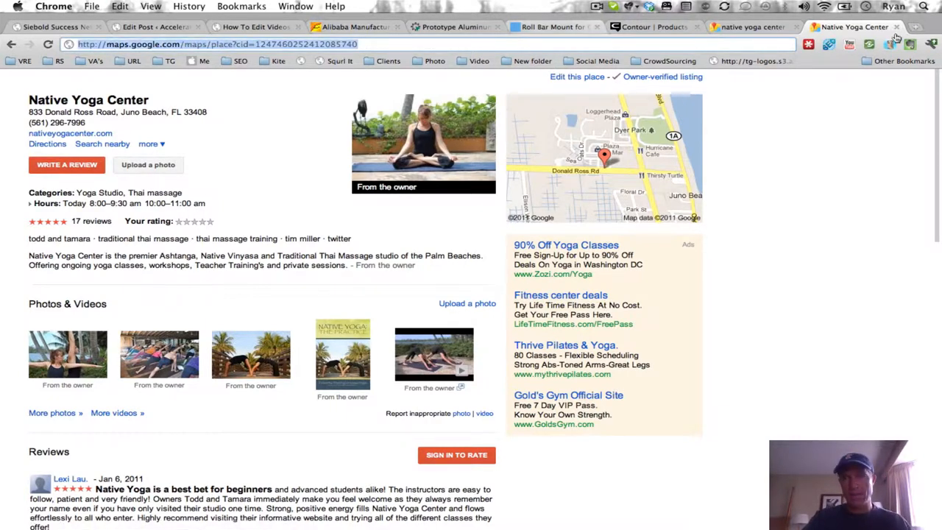
left_click(916, 26)
type("goo.gl")
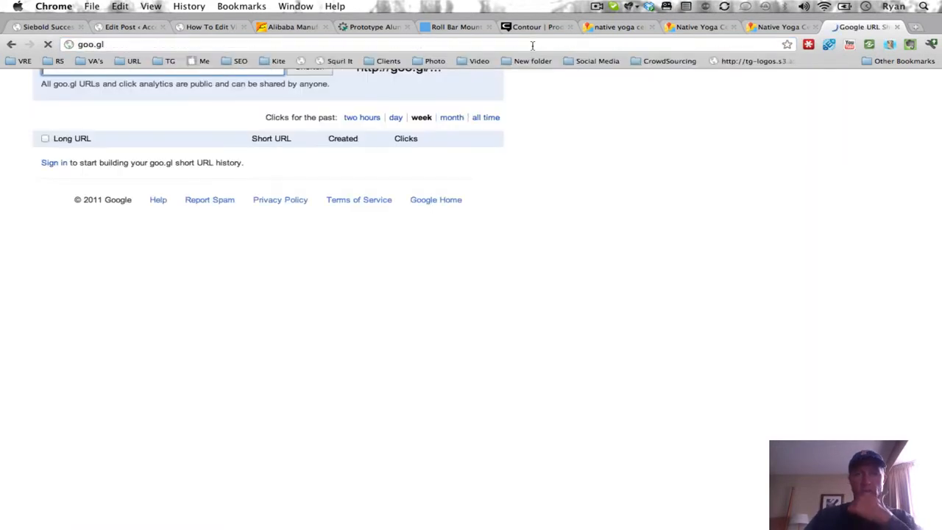
Paste the Maps place URL into goo.gl and shorten it to goo.gl/oTjG8
left_click(162, 91)
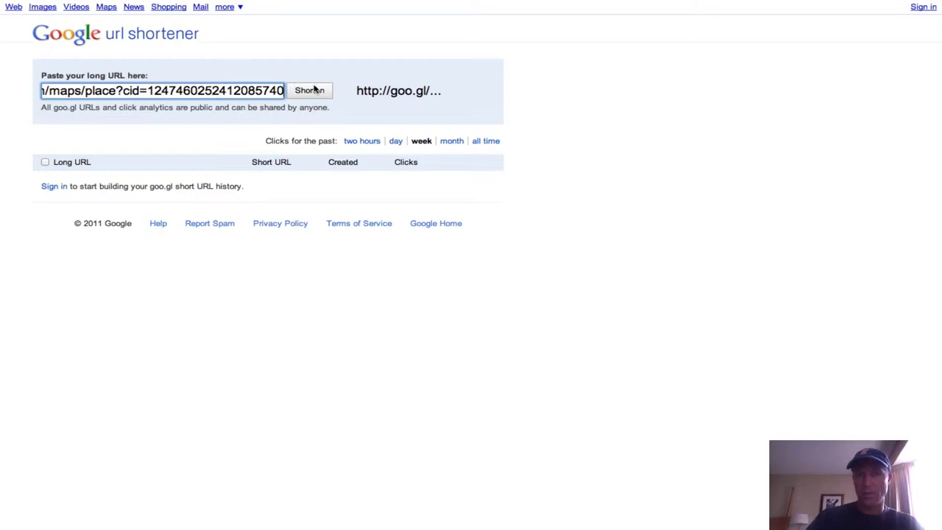
left_click(310, 89)
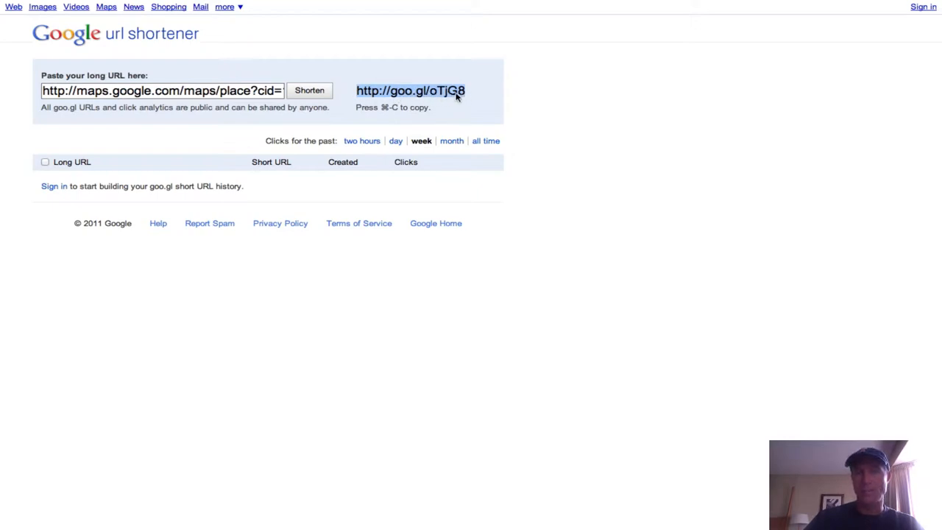
mouse_move(385, 95)
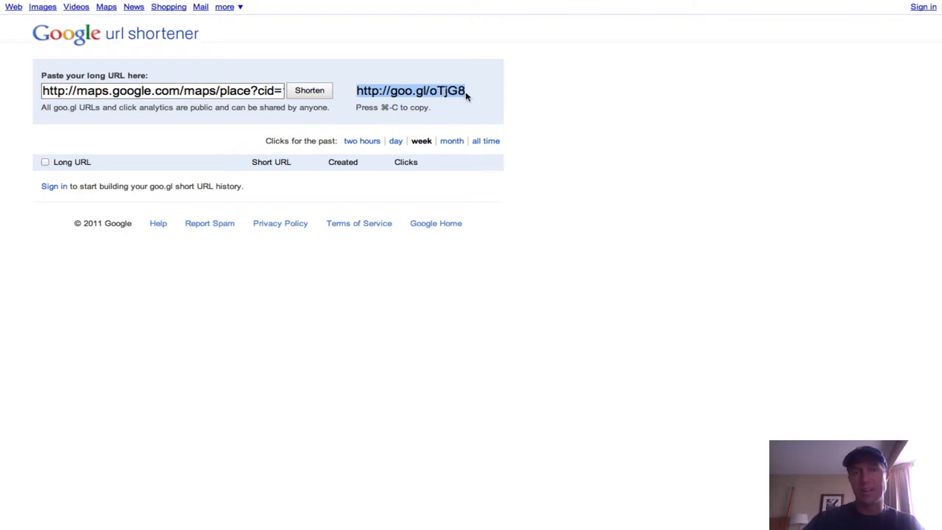
mouse_move(477, 97)
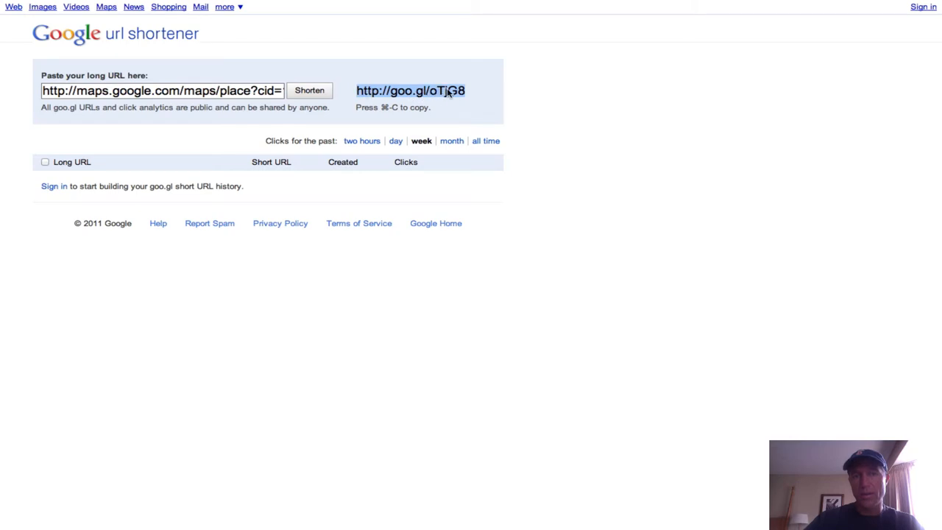
mouse_move(477, 100)
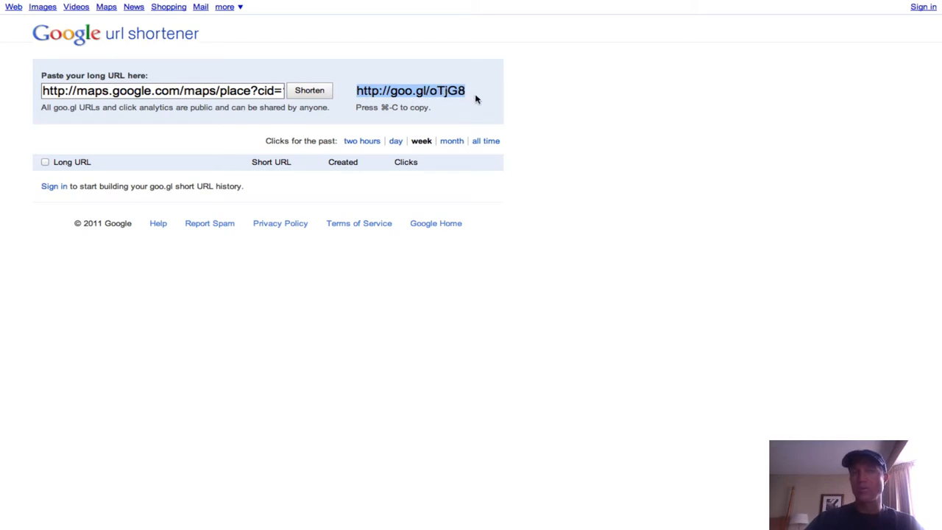